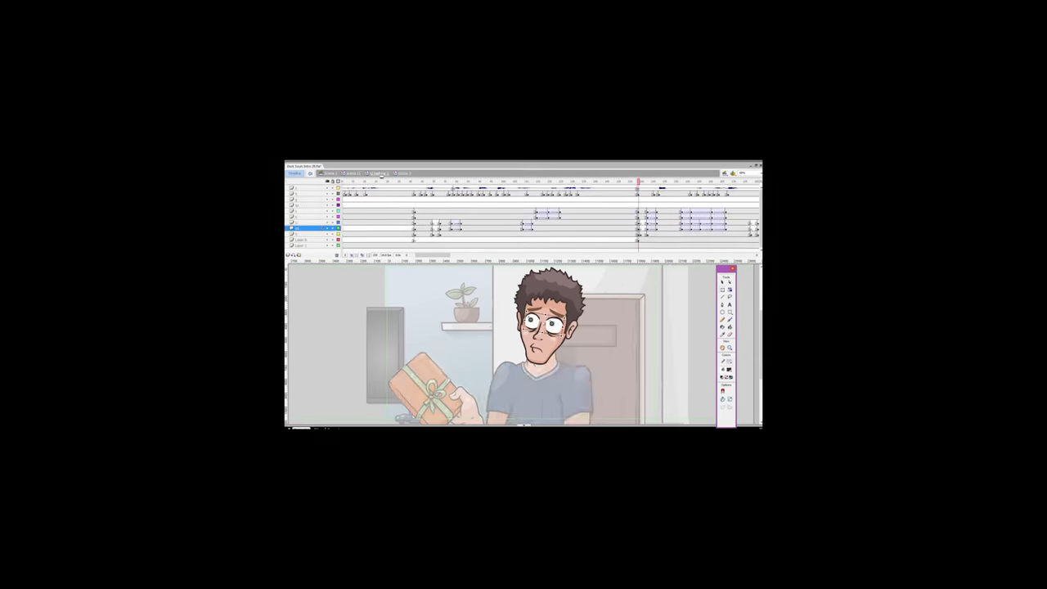
# Open the frame context menu on the timeline frame where the man raises the gift
pyautogui.rightClick(560, 188)
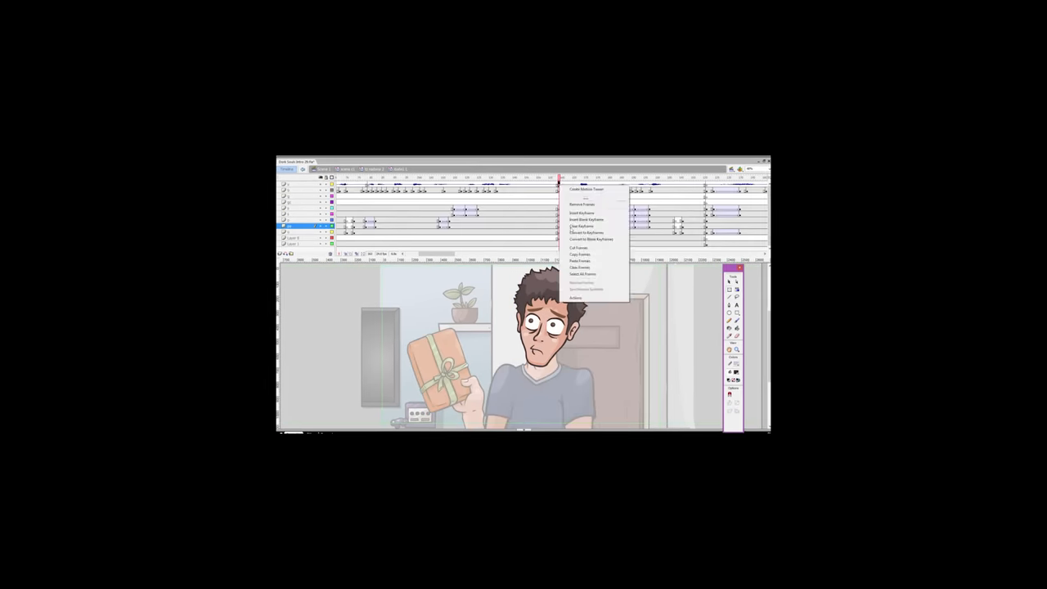